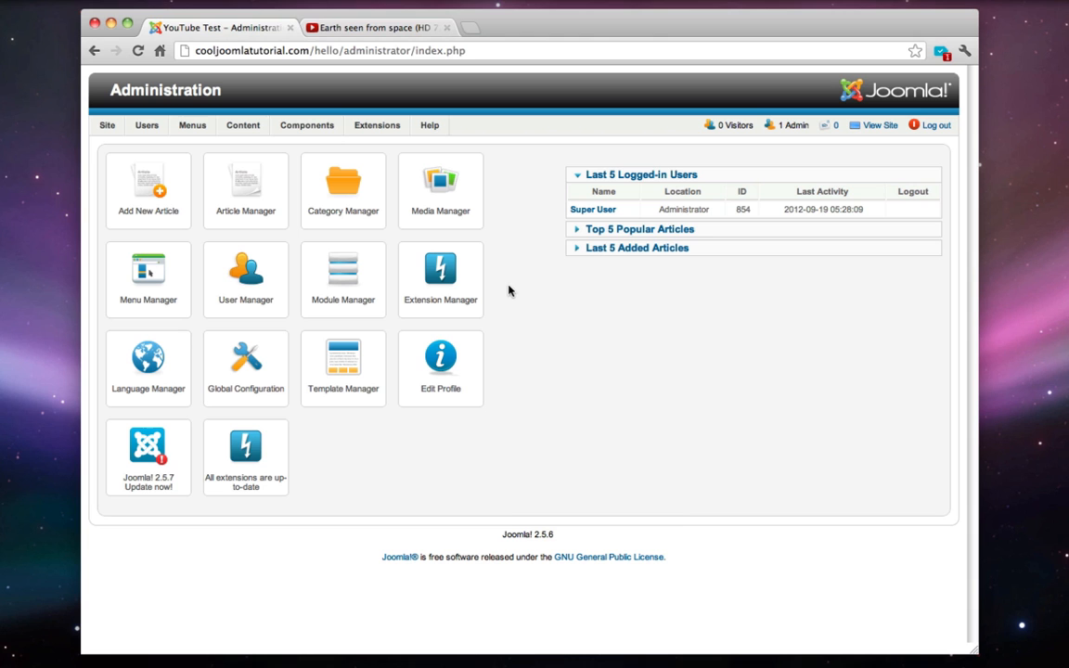
Copy the iframe embed code for the Earth seen from space YouTube video
{"action": "left_click", "coordinate": [371, 27]}
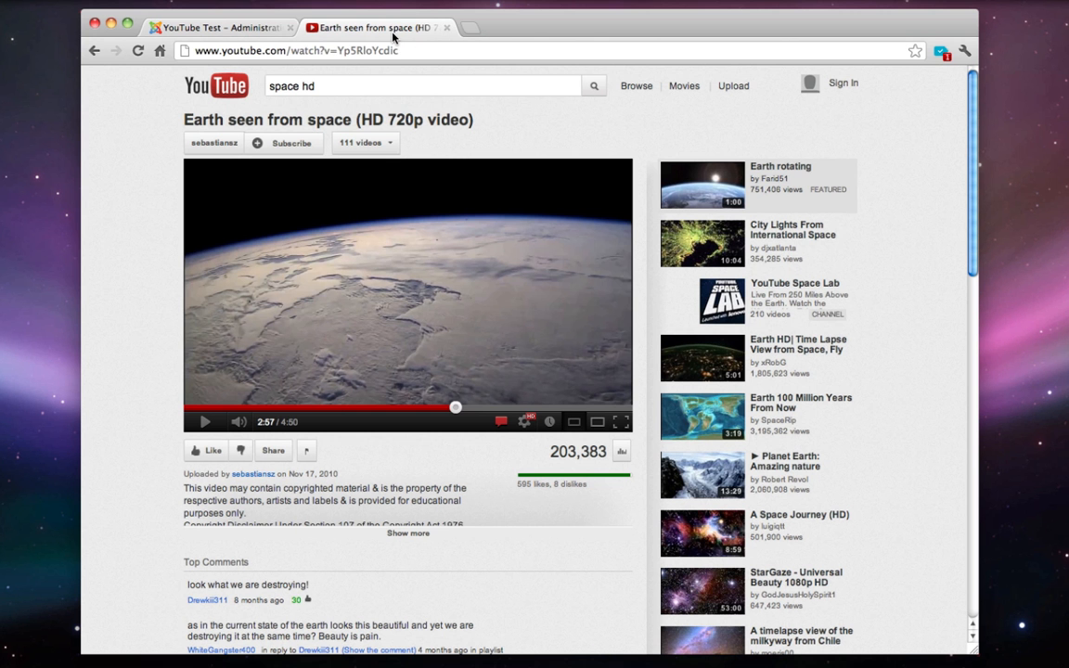
{"action": "mouse_move", "coordinate": [273, 450]}
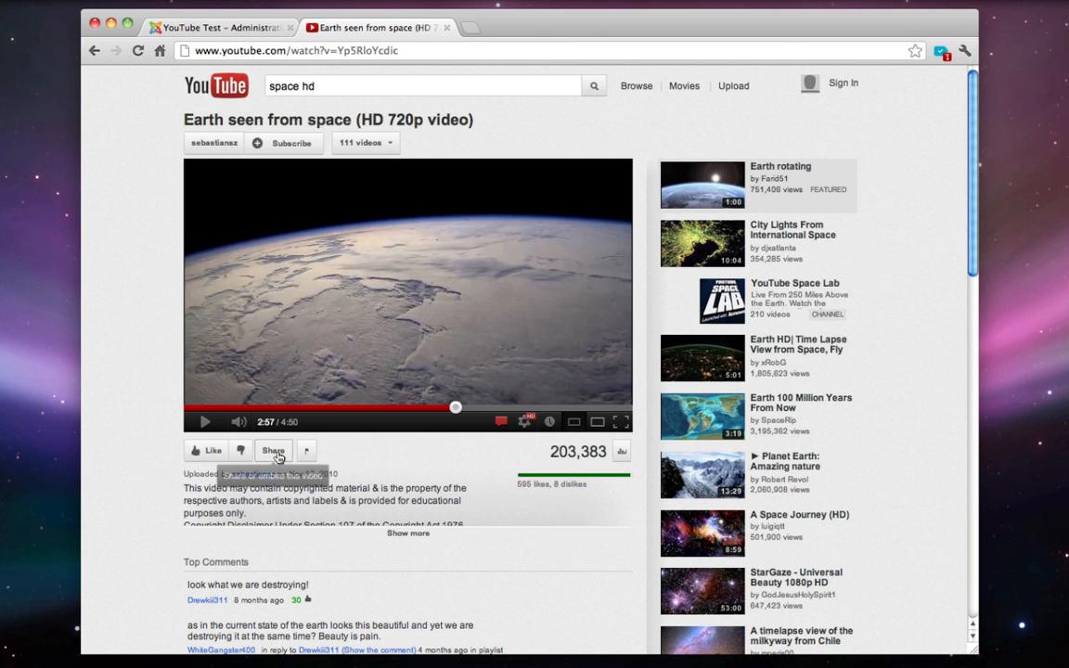
{"action": "left_click", "coordinate": [273, 450]}
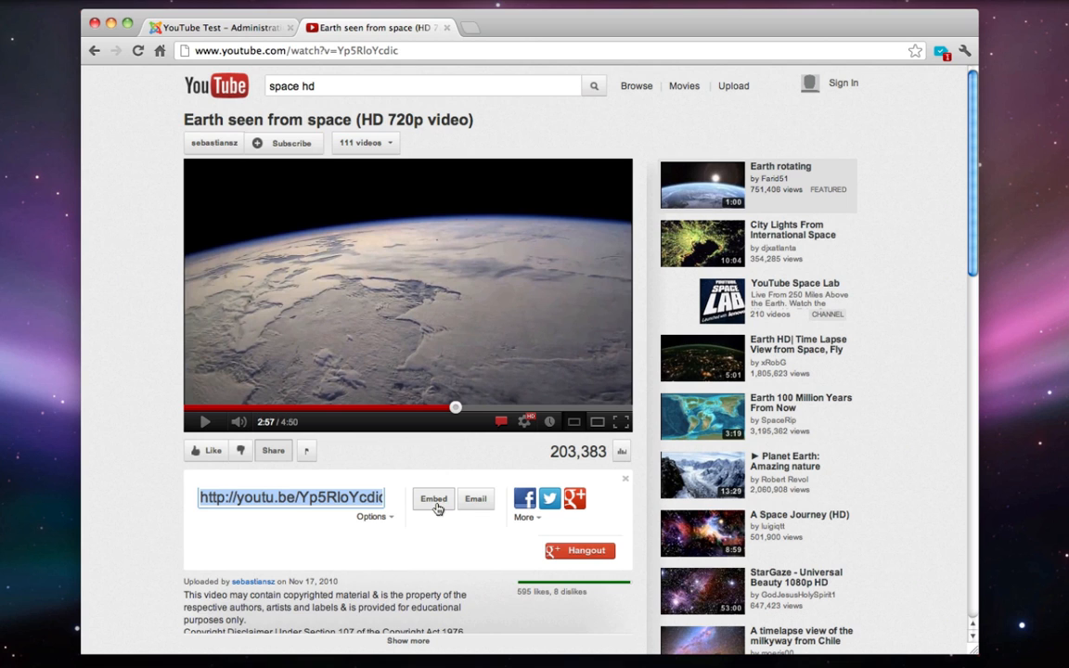
{"action": "right_click", "coordinate": [269, 566]}
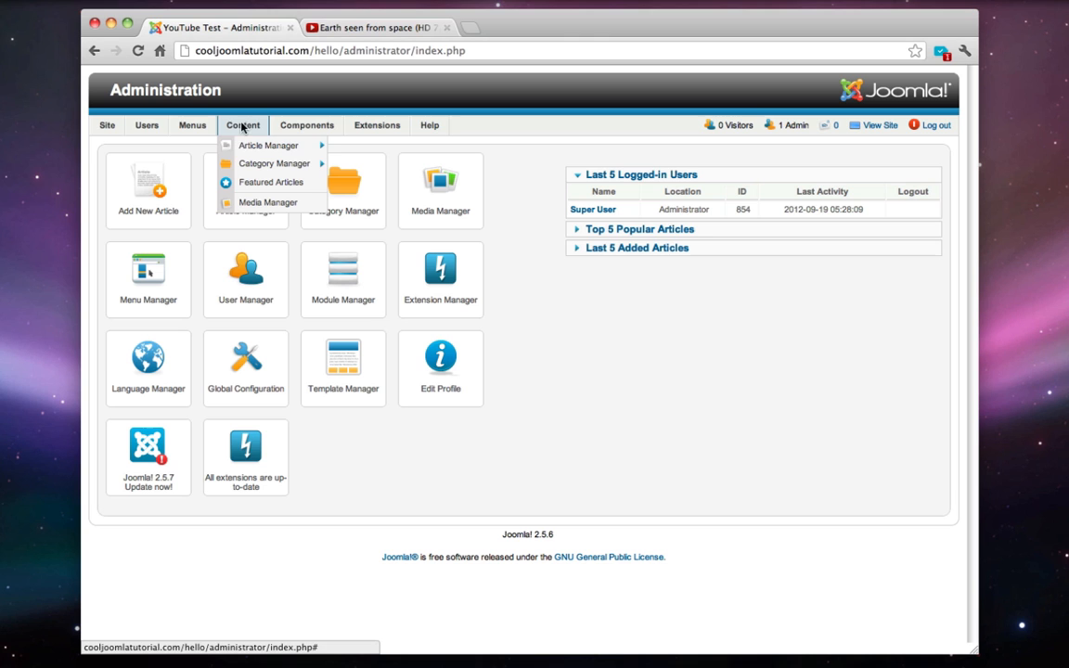
Paste the YouTube iframe into the YouTube Test article's HTML source and apply it
{"action": "left_click", "coordinate": [269, 145]}
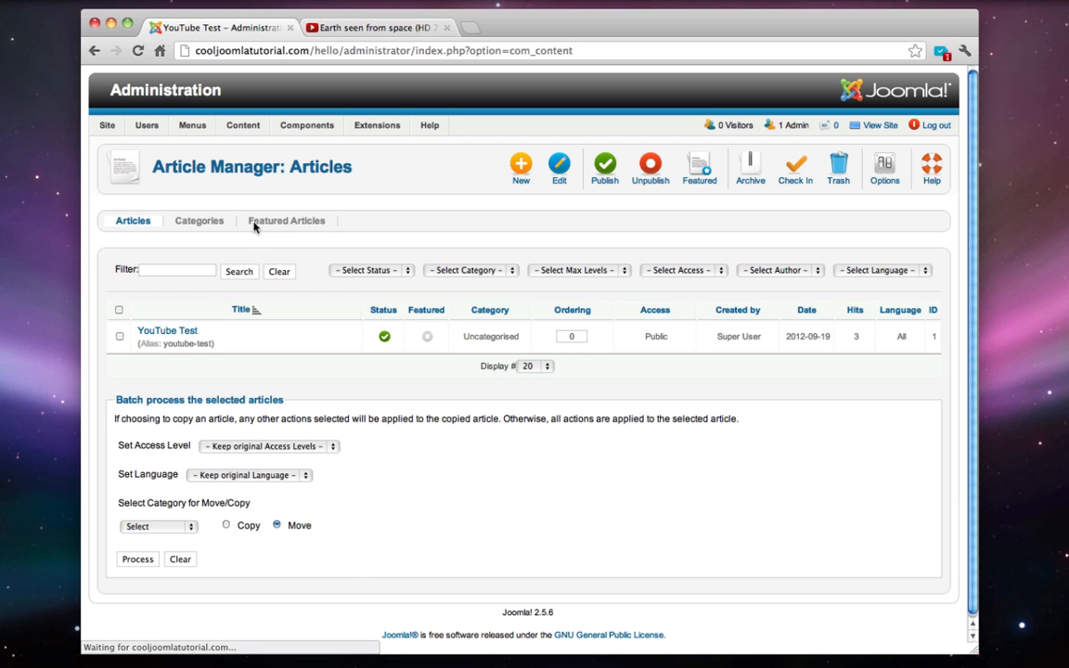
{"action": "left_click", "coordinate": [167, 331]}
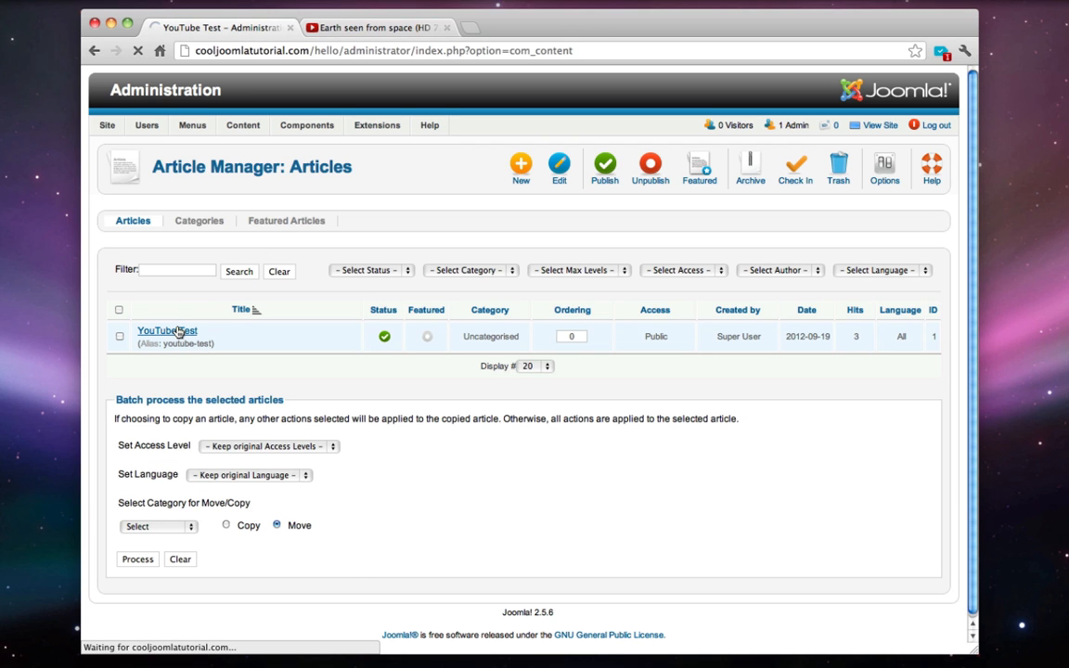
{"action": "left_click", "coordinate": [167, 330]}
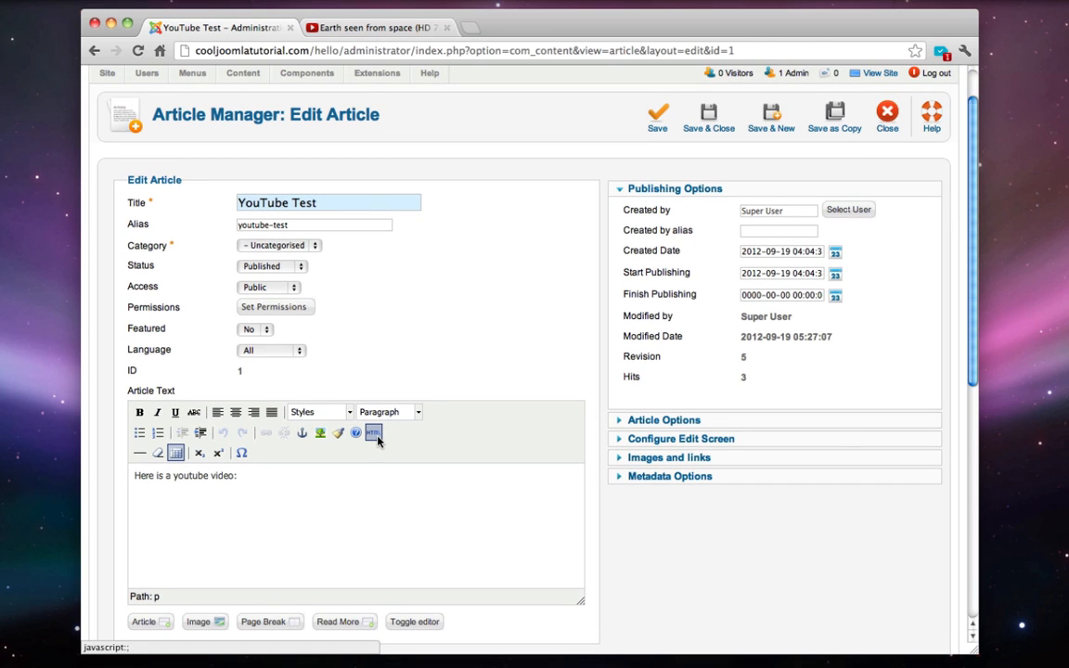
{"action": "left_click", "coordinate": [372, 432]}
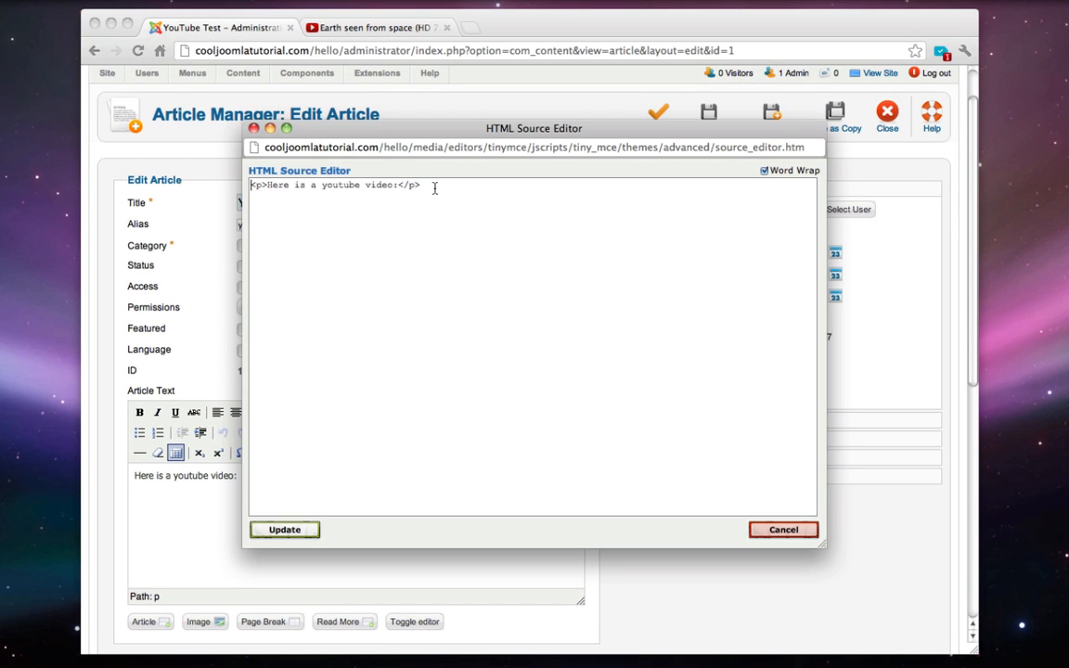
{"action": "mouse_move", "coordinate": [323, 195]}
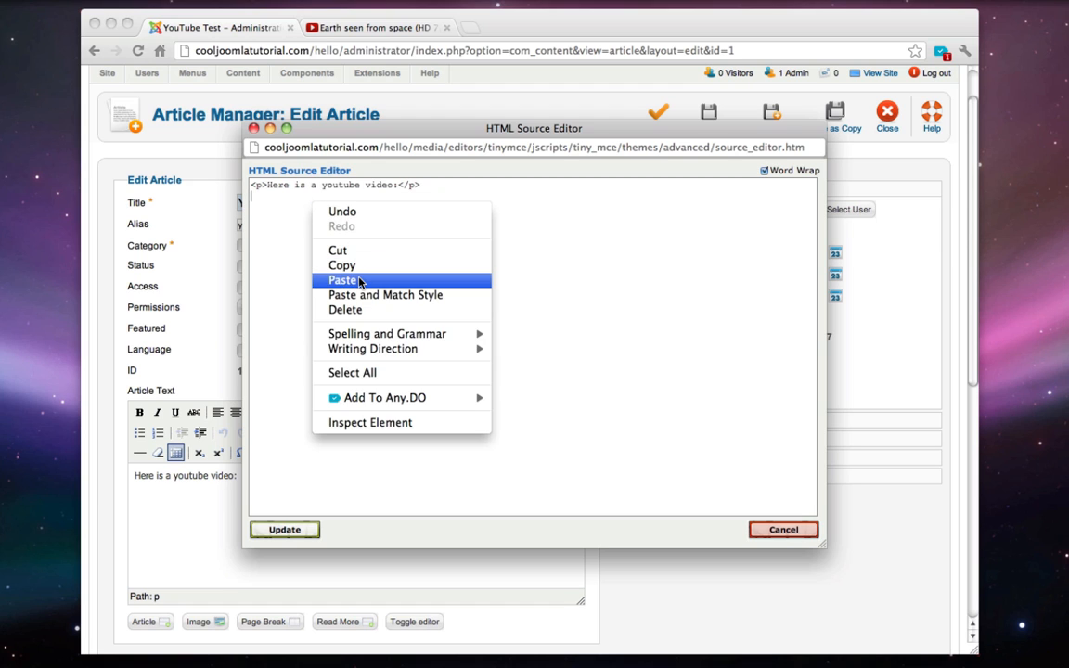
{"action": "left_click", "coordinate": [343, 280]}
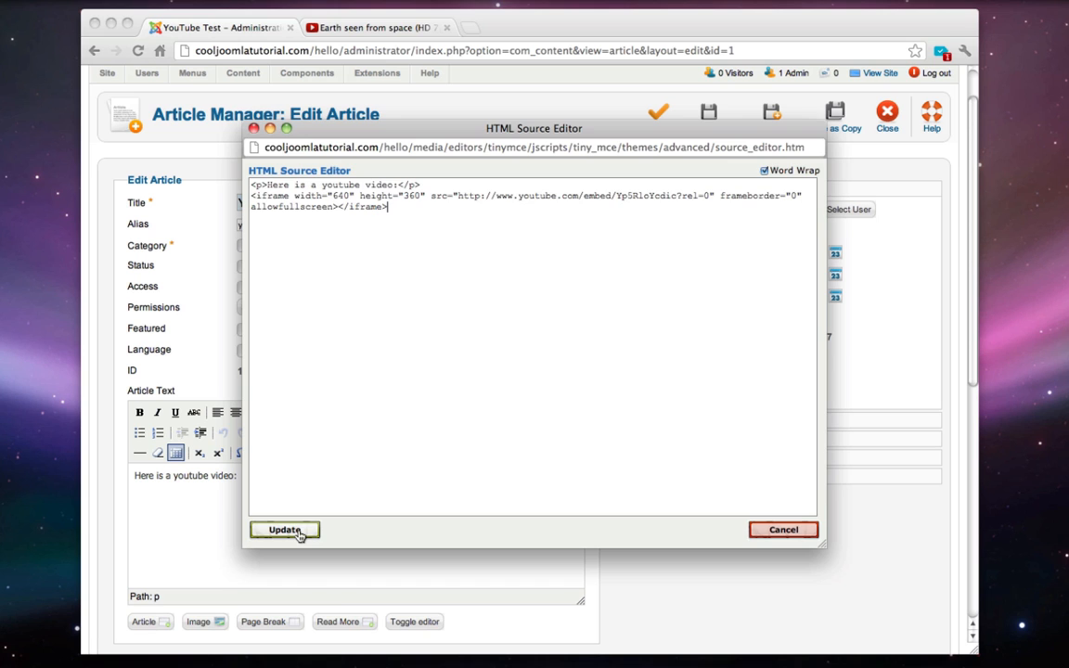
{"action": "left_click", "coordinate": [284, 530]}
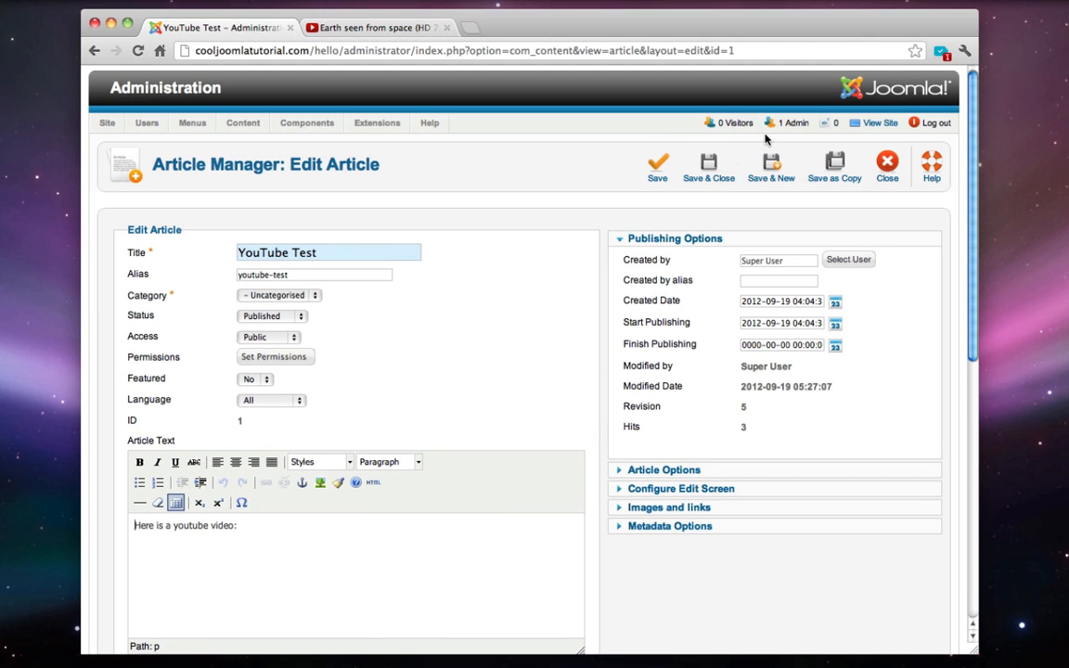
Preview YouTube Test on the front end, confirming no video appears, then close the preview
{"action": "left_click", "coordinate": [708, 167]}
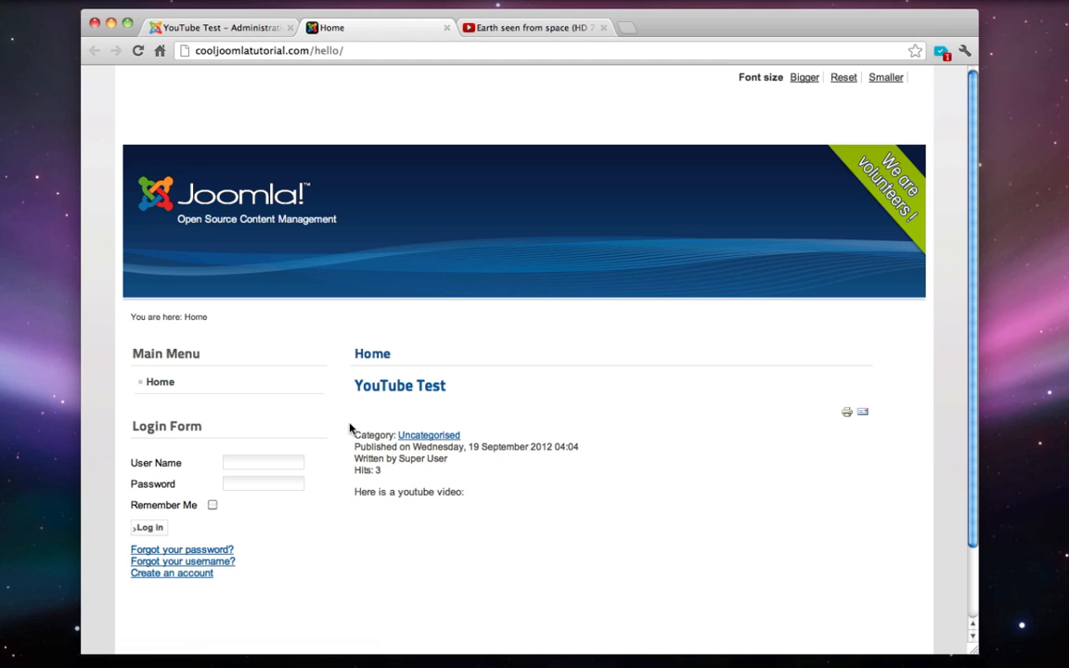
{"action": "mouse_move", "coordinate": [475, 89]}
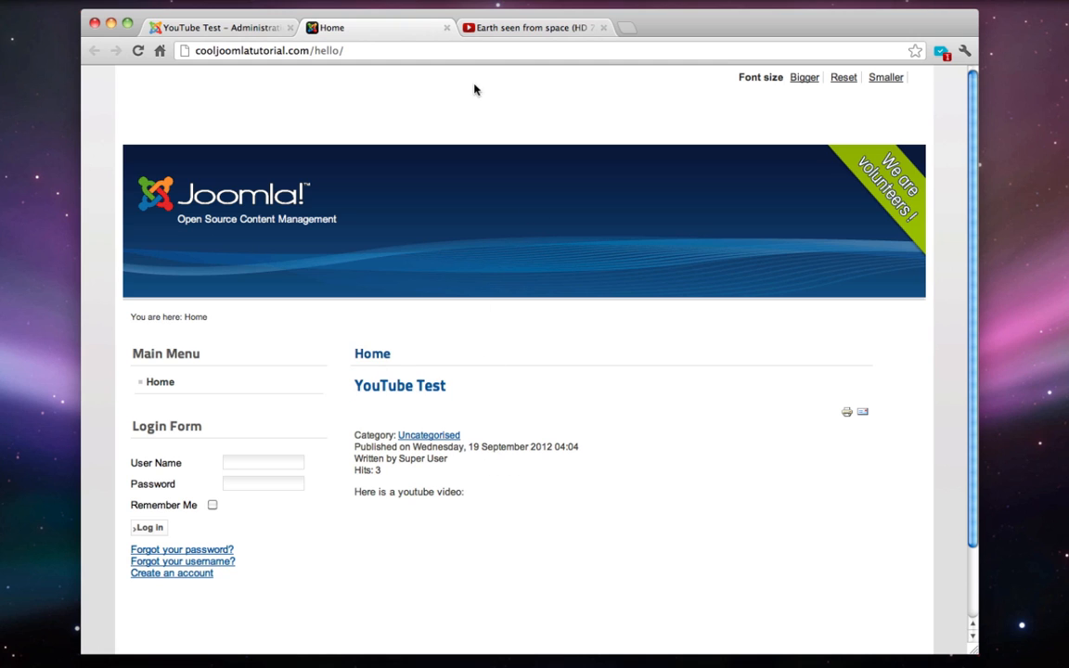
{"action": "left_click", "coordinate": [218, 27]}
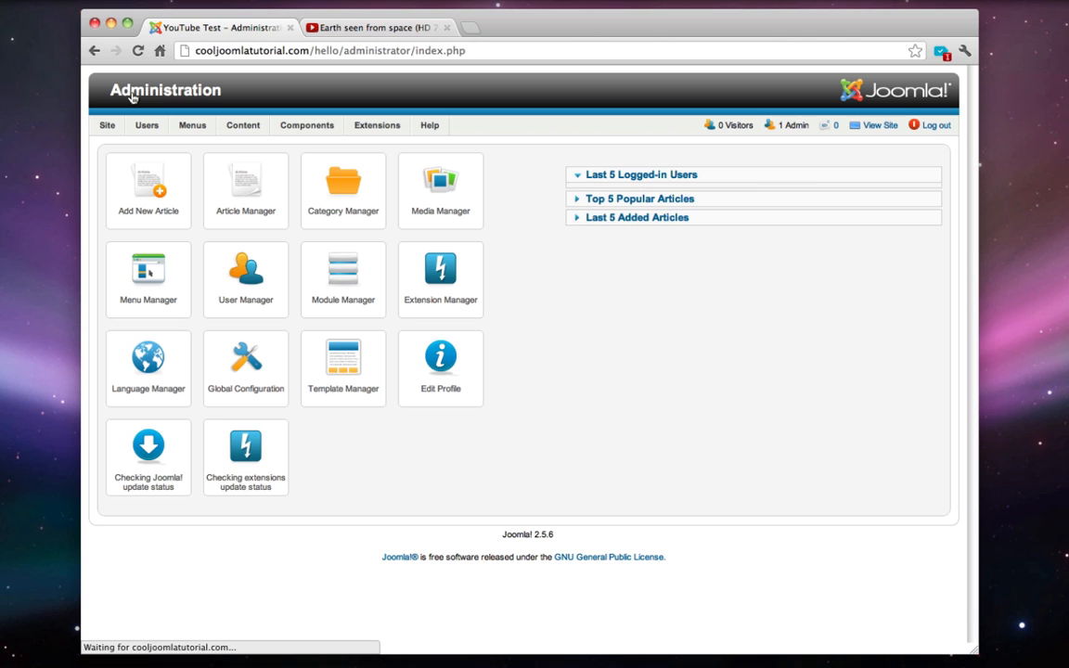
Set the Super Users text filter type to No Filtering and save the global configuration
{"action": "left_click", "coordinate": [641, 175]}
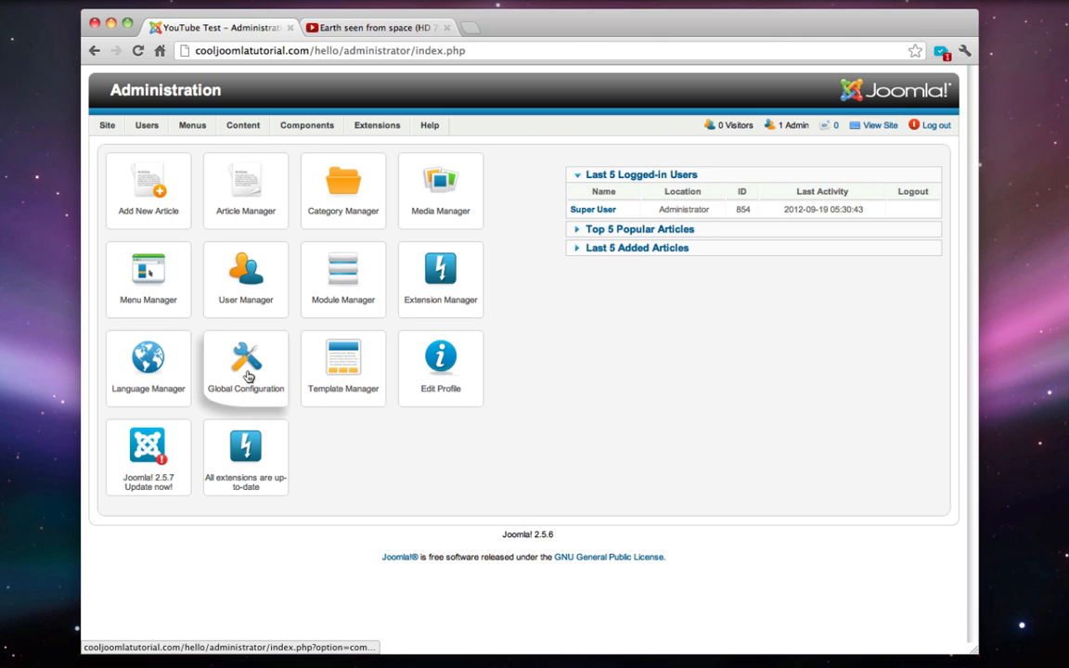
{"action": "left_click", "coordinate": [245, 361]}
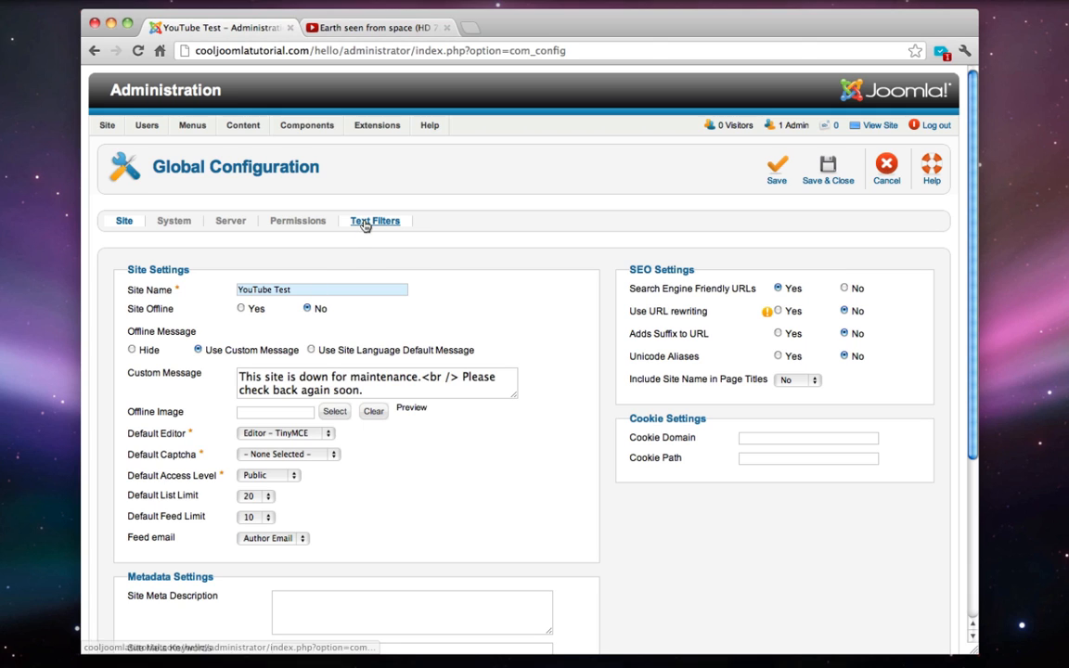
{"action": "left_click", "coordinate": [375, 221]}
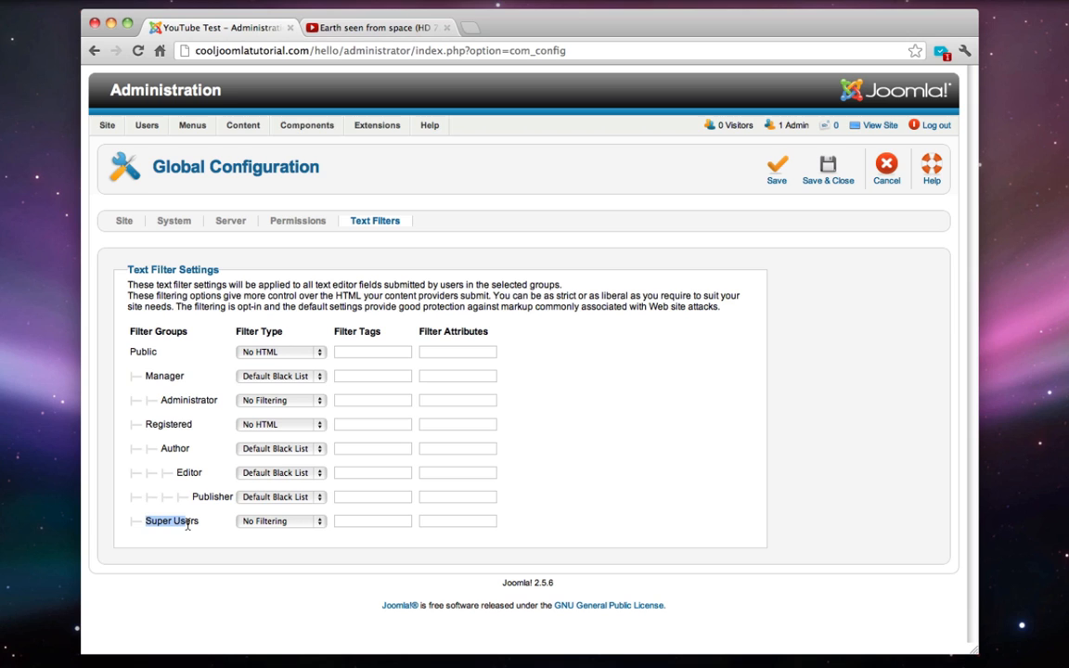
{"action": "left_click", "coordinate": [278, 520]}
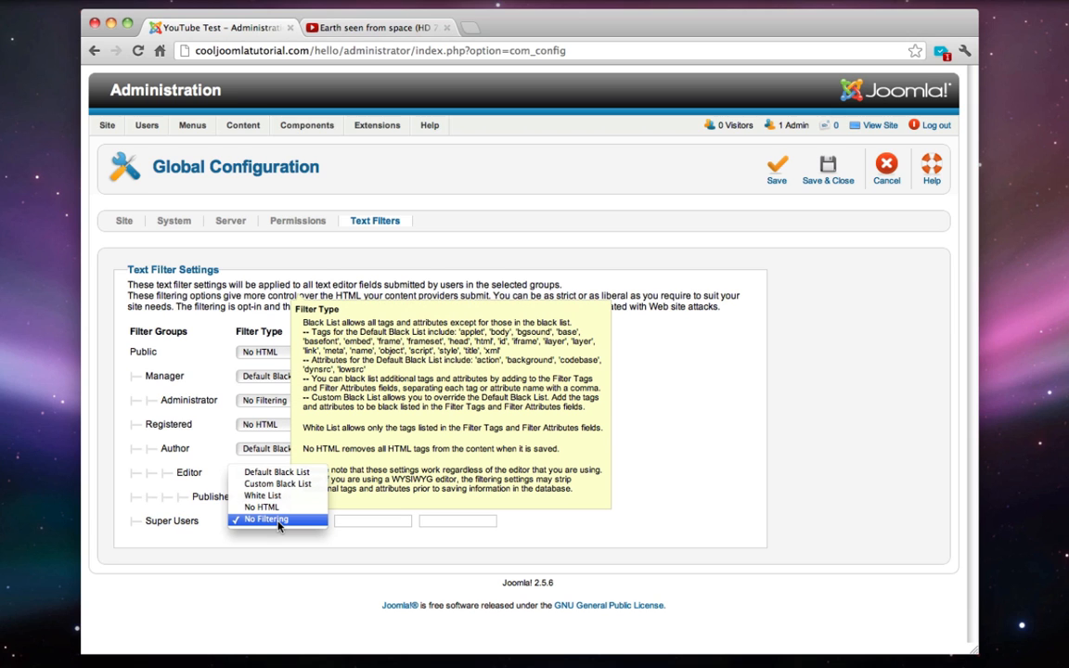
{"action": "left_click", "coordinate": [268, 519]}
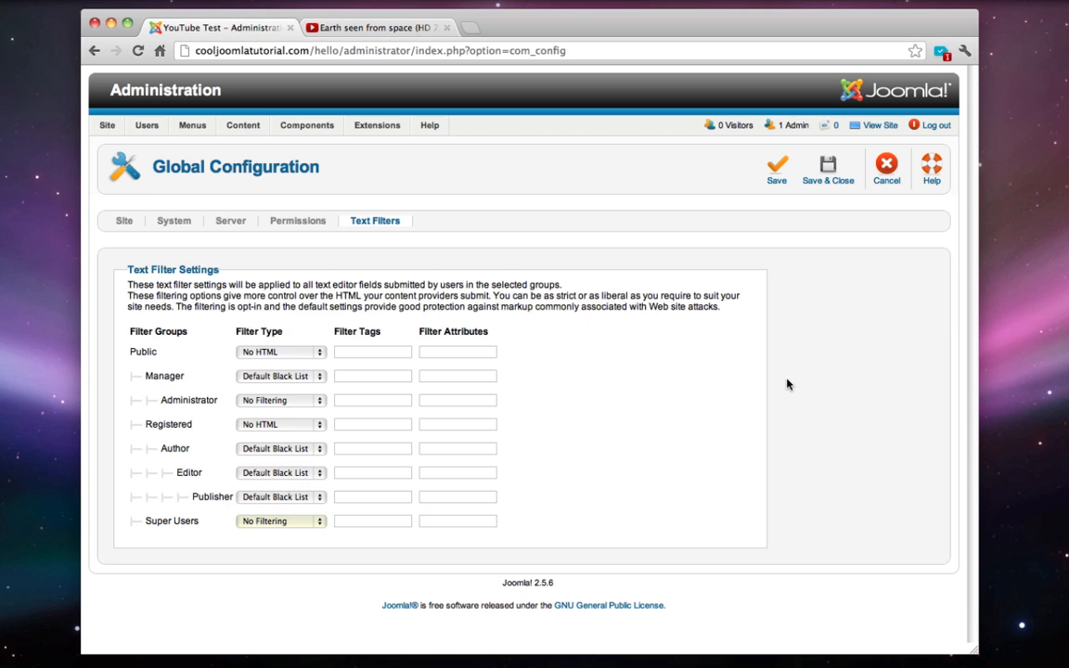
{"action": "left_click", "coordinate": [826, 170]}
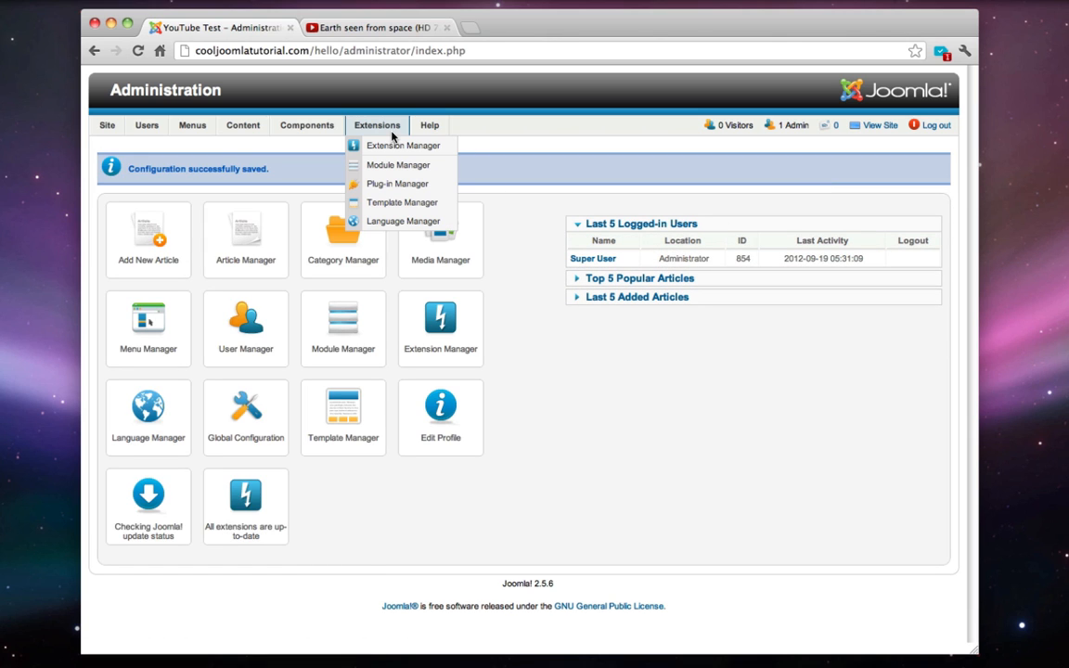
{"action": "mouse_move", "coordinate": [397, 183]}
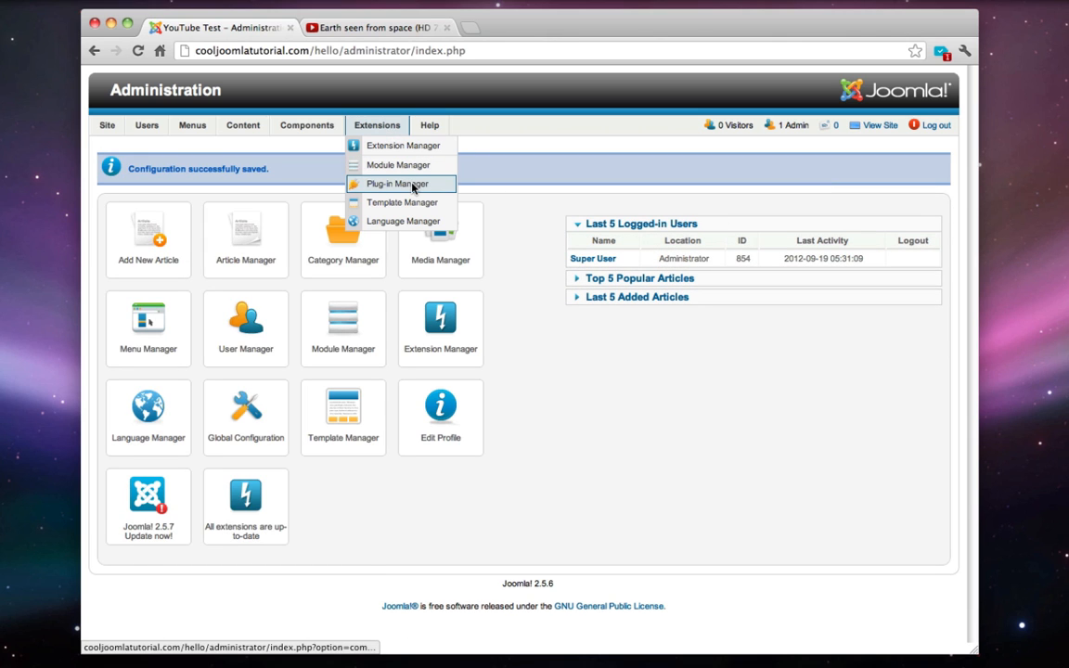
Filter the plug-in list down to tinymce
{"action": "left_click", "coordinate": [397, 184]}
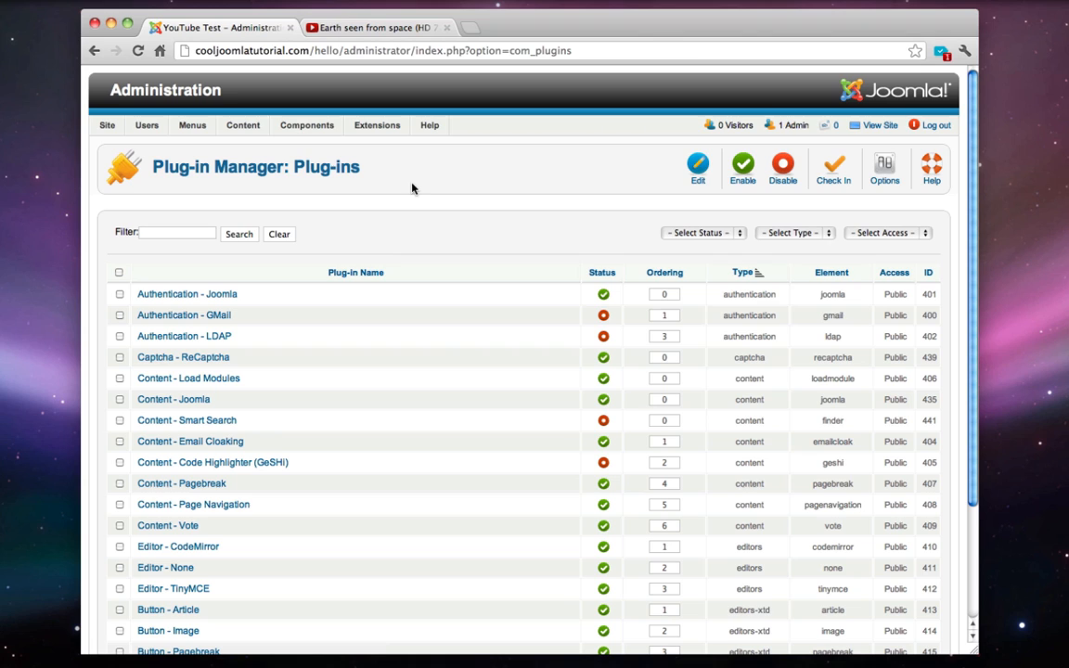
{"action": "left_click", "coordinate": [177, 232]}
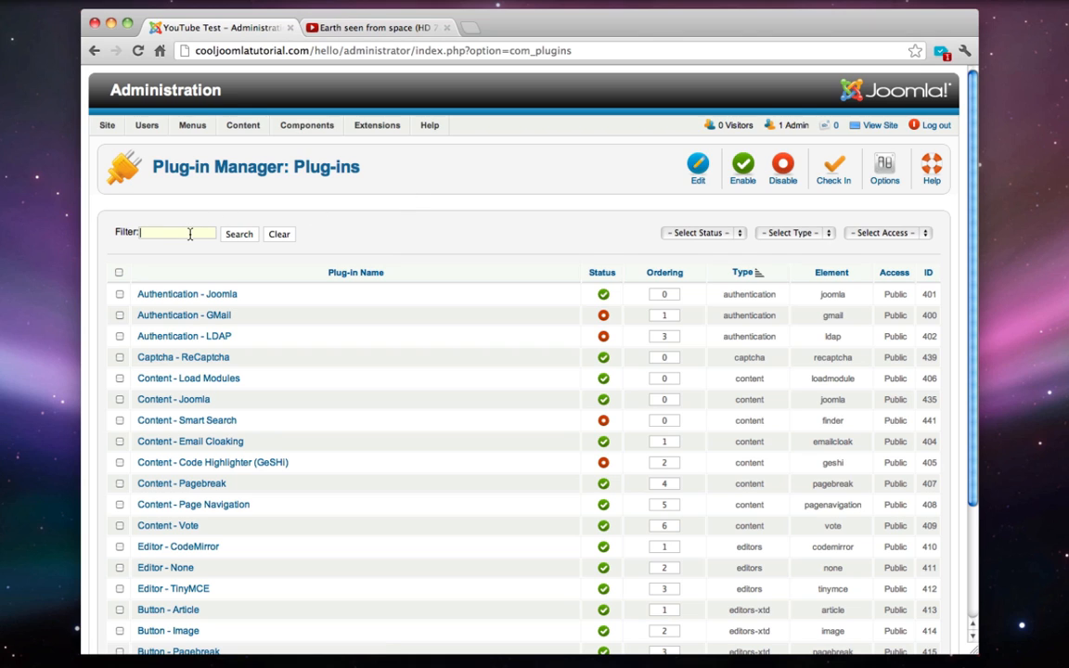
{"action": "type", "text": "tinym"}
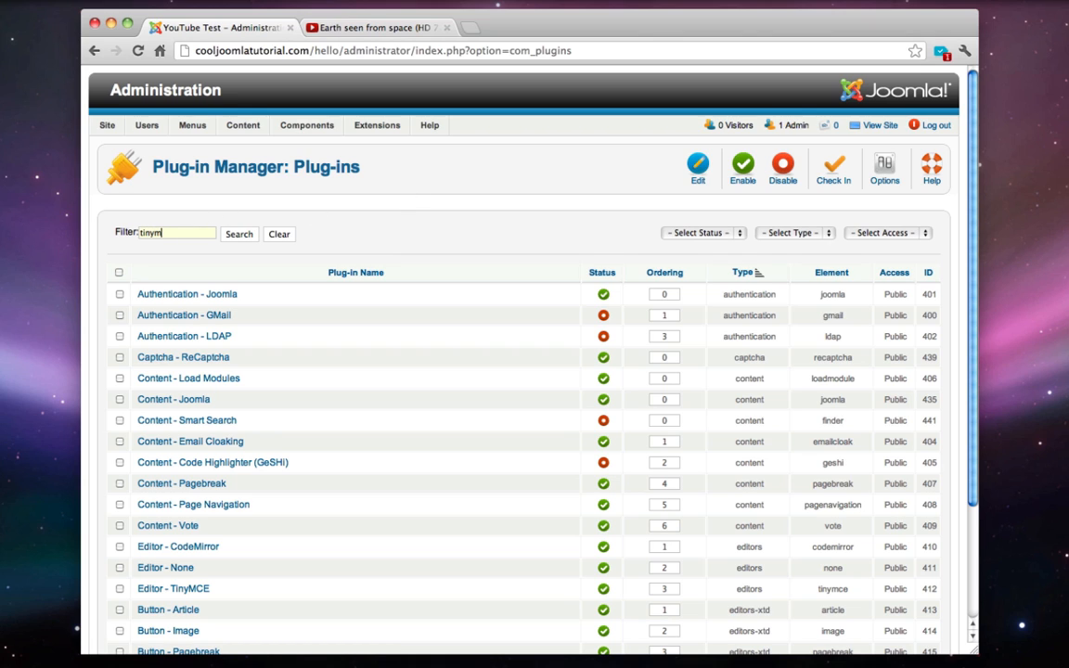
{"action": "left_click", "coordinate": [240, 233]}
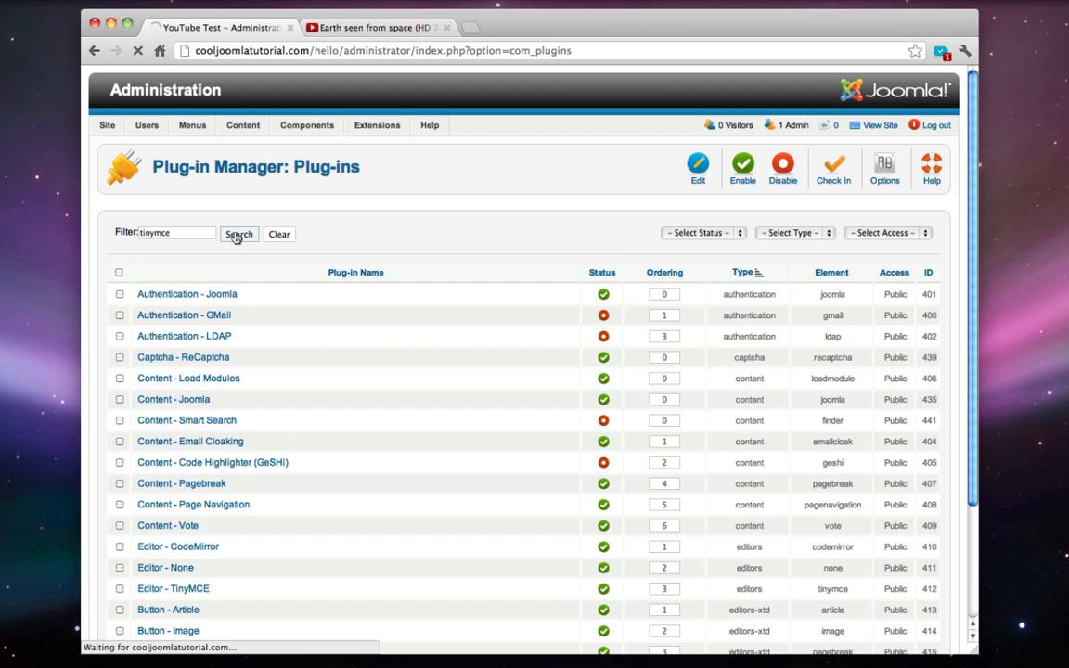
{"action": "left_click", "coordinate": [238, 234]}
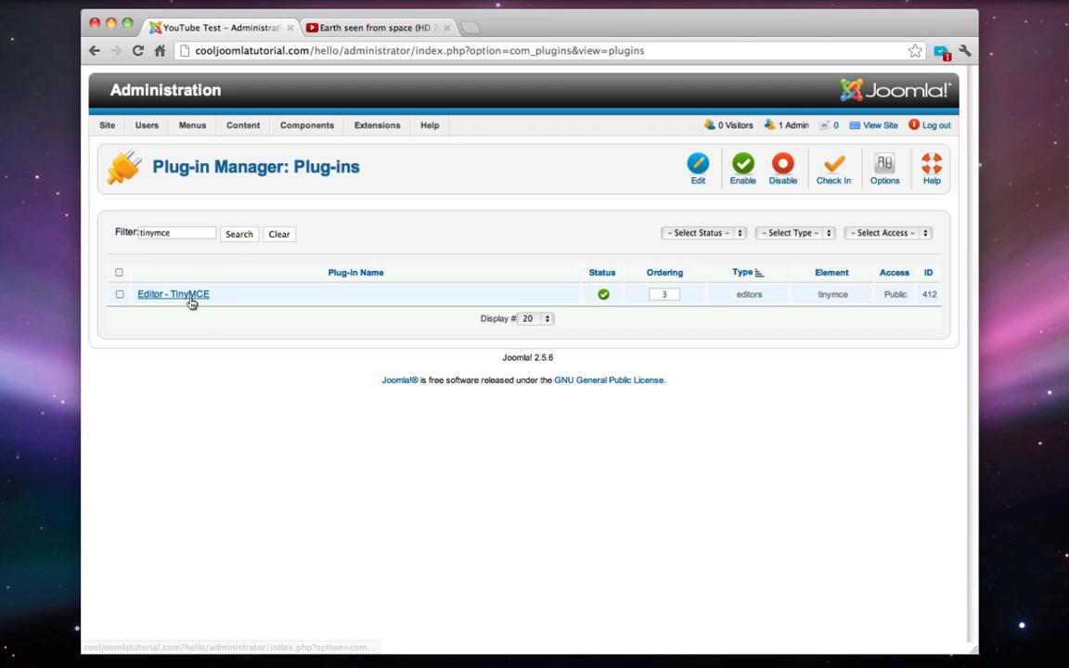
Remove iframe from the Editor - TinyMCE plug-in's prohibited elements
{"action": "left_click", "coordinate": [173, 294]}
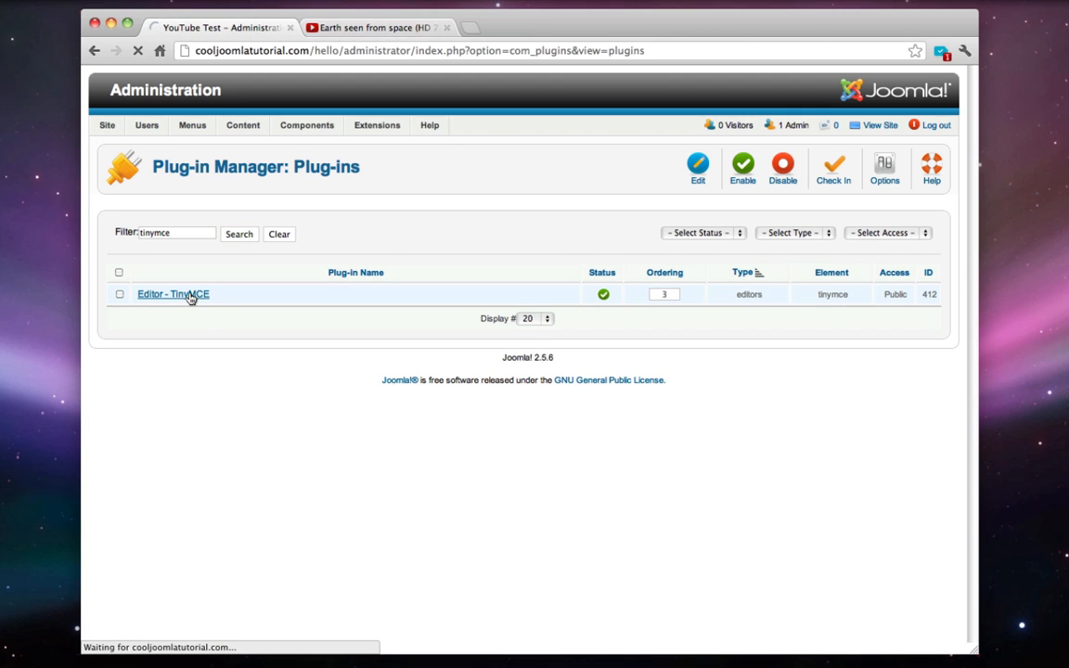
{"action": "left_click", "coordinate": [172, 294]}
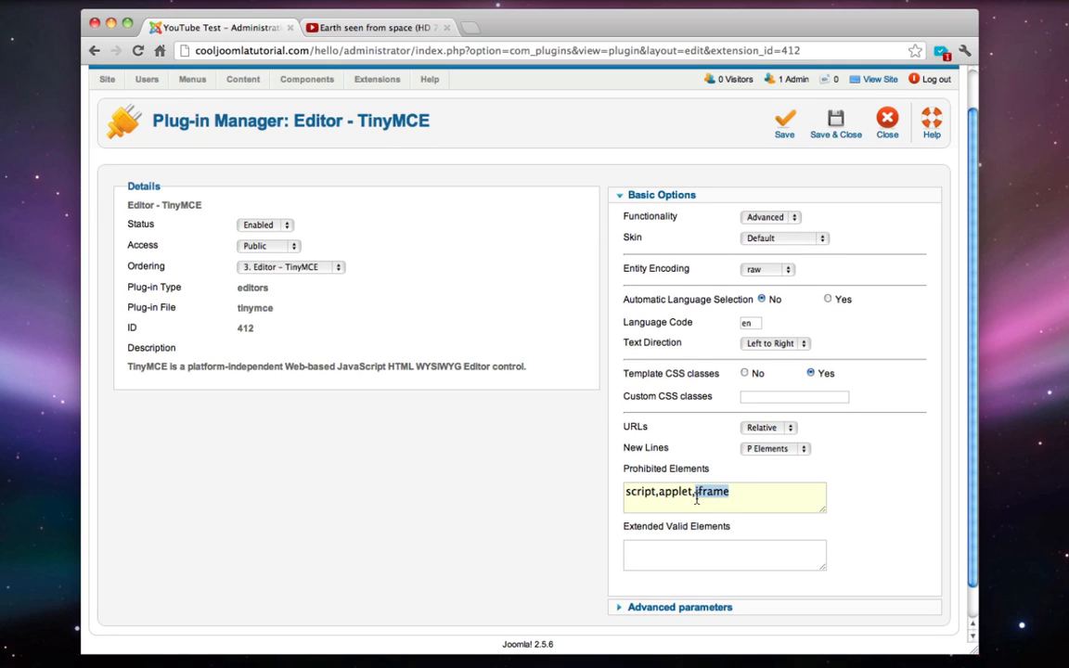
{"action": "key", "text": "Backspace"}
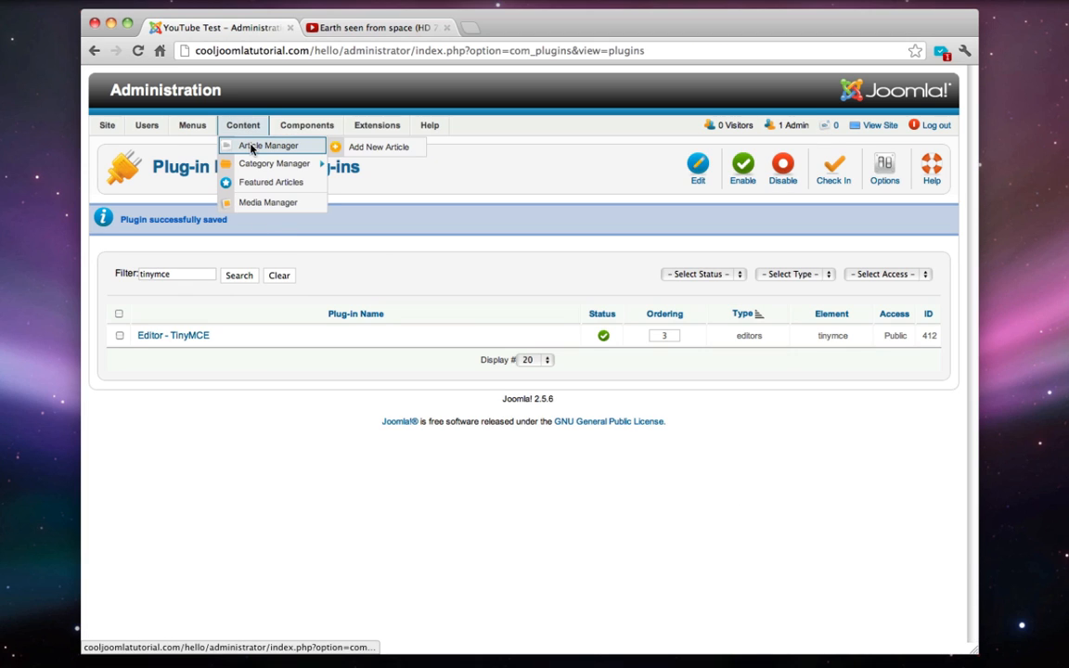
Re-save the YouTube Test article and view it on the front-end site
{"action": "left_click", "coordinate": [268, 146]}
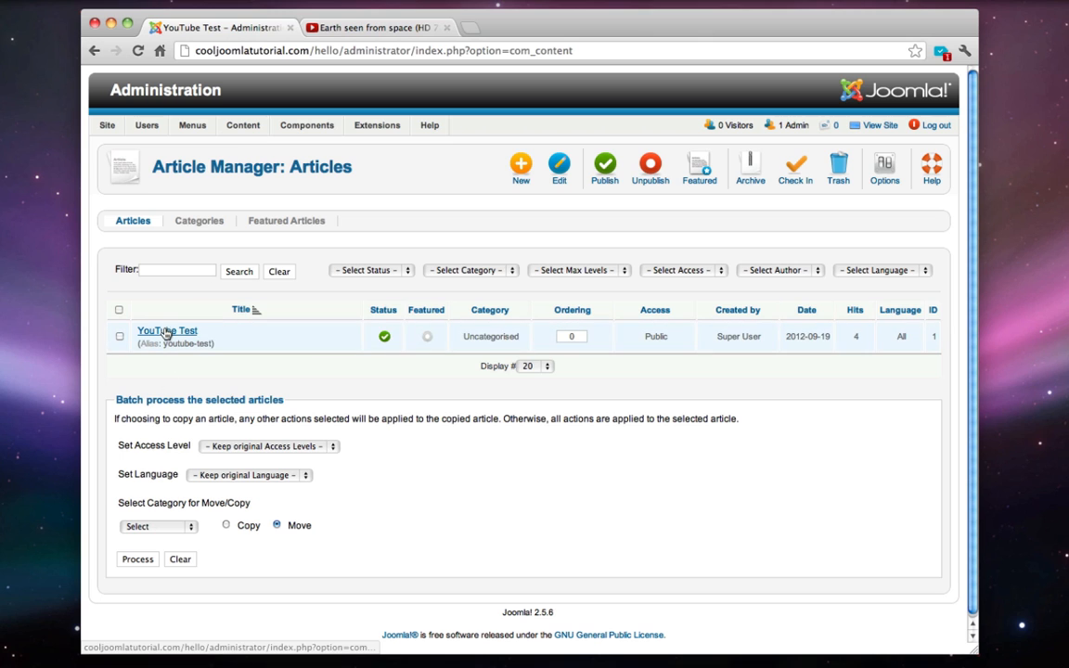
{"action": "left_click", "coordinate": [167, 330]}
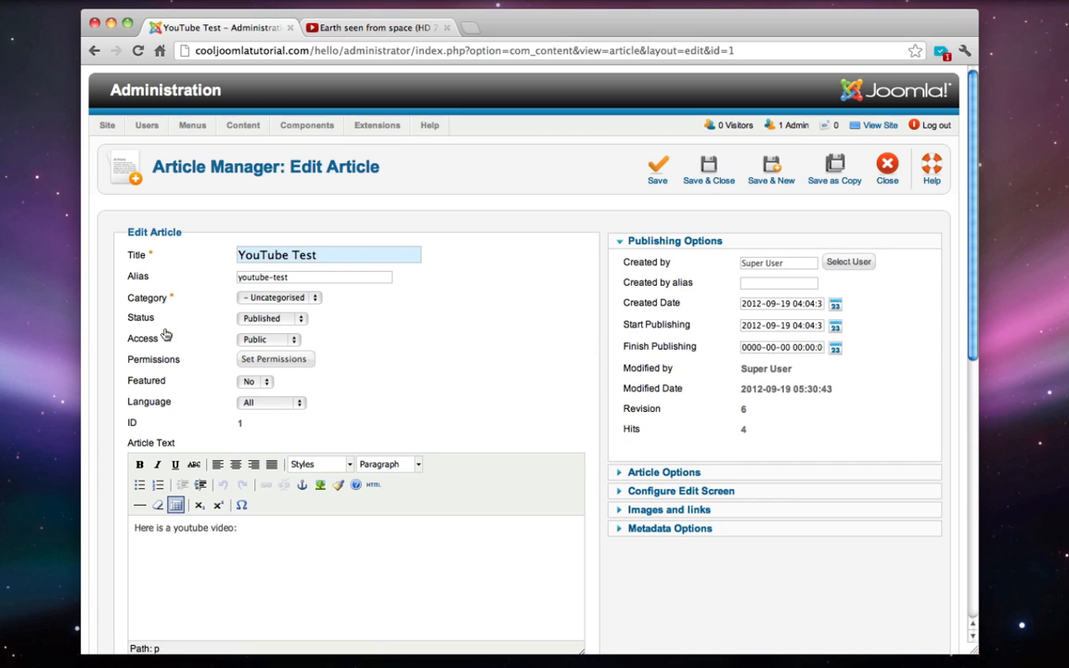
{"action": "left_click", "coordinate": [372, 484]}
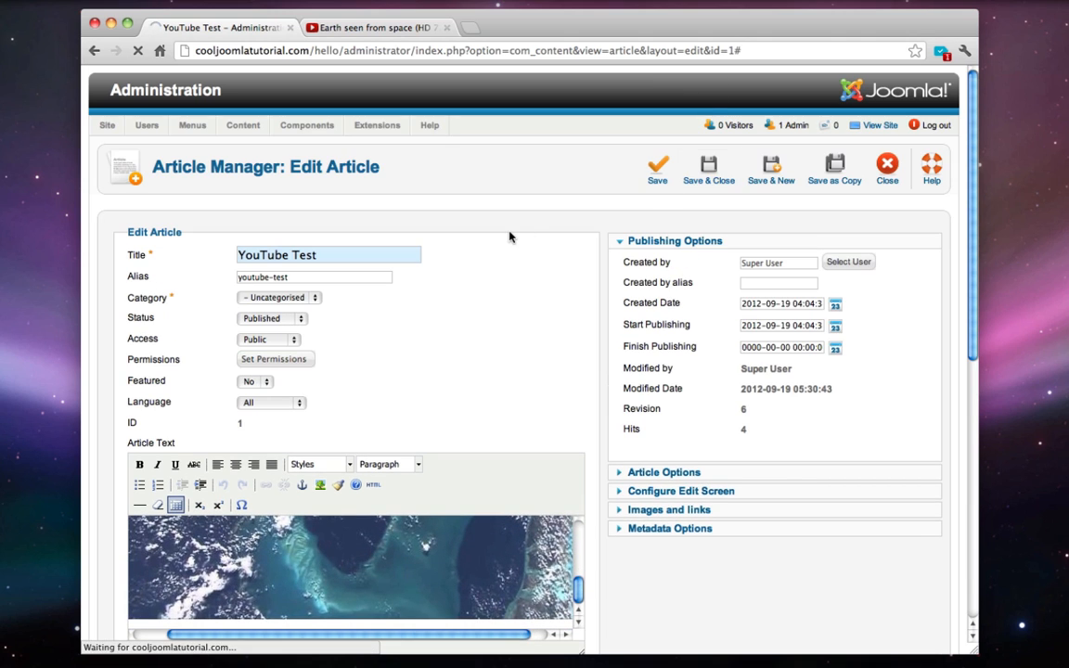
{"action": "left_click", "coordinate": [878, 125]}
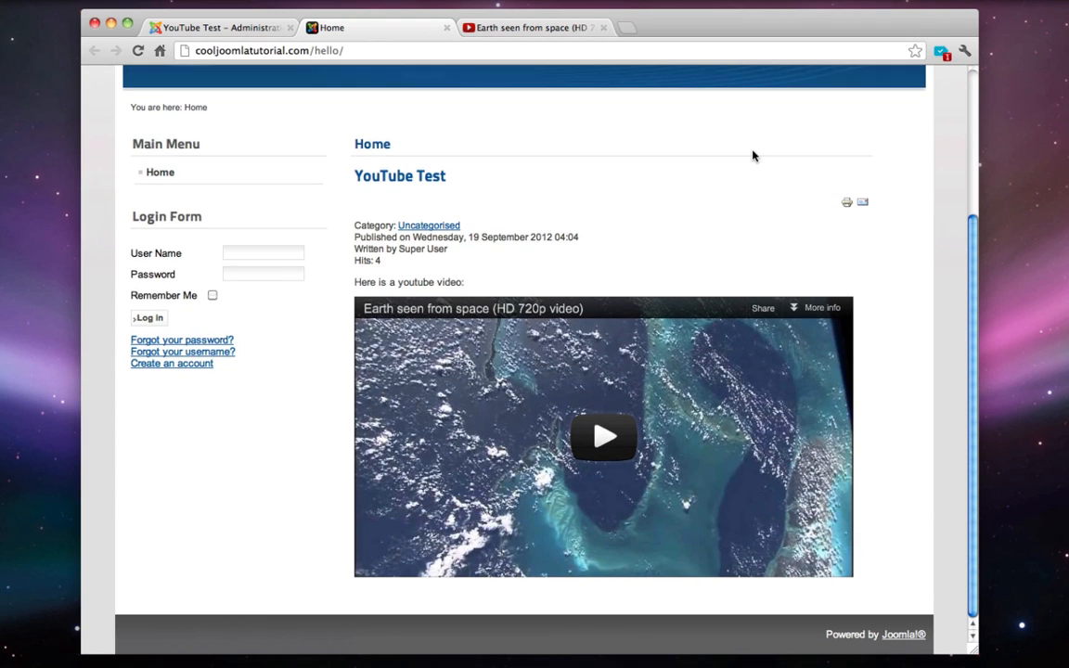